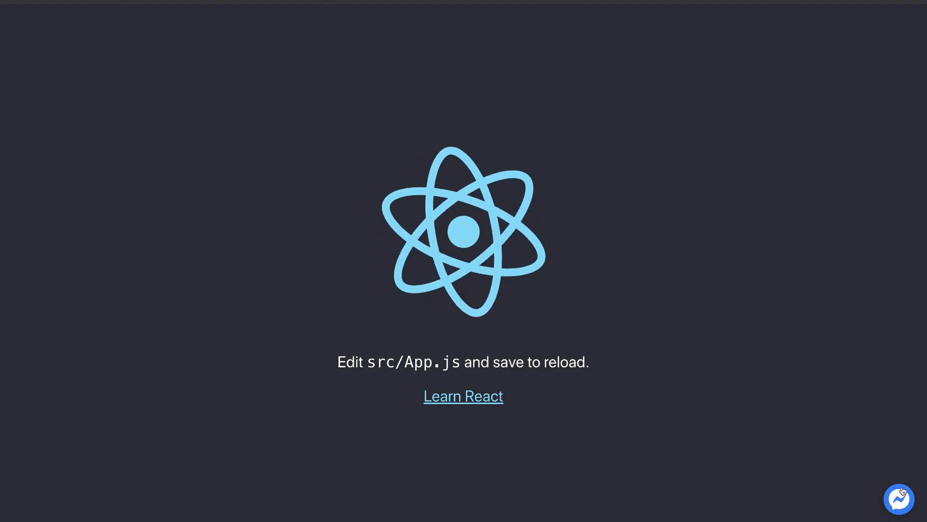
- Bring VS Code forward with the facebook-chat project's src/App.js open for editing
click(898, 499)
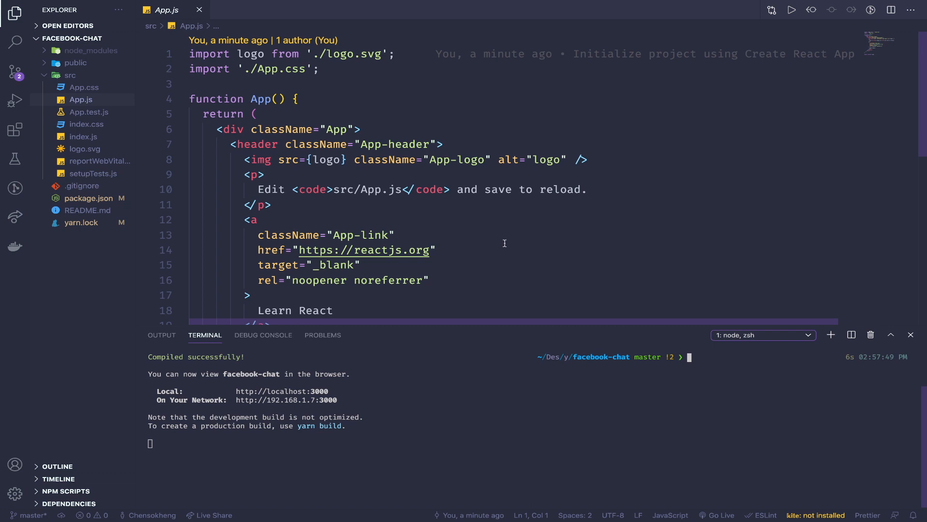
scroll(down, 3)
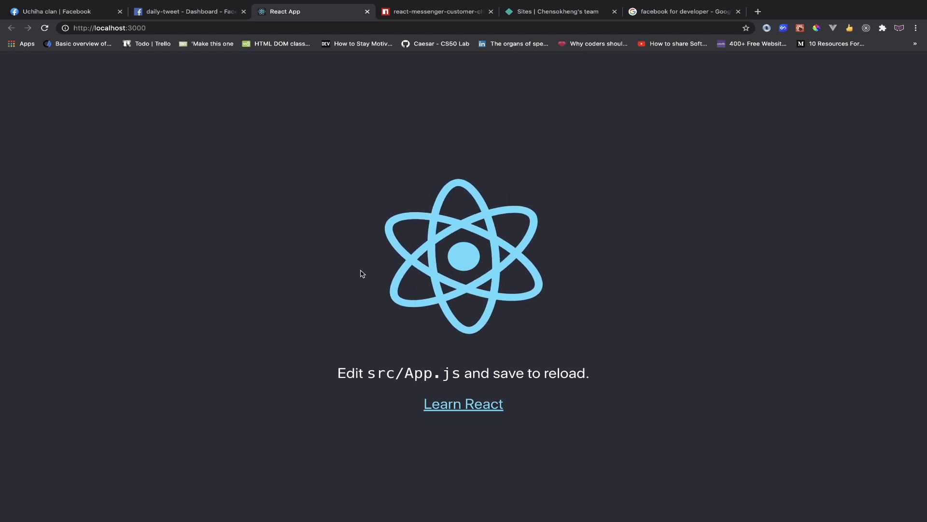
- Select the react-messenger-customer-chat package name on npm and review its Usage example
click(435, 12)
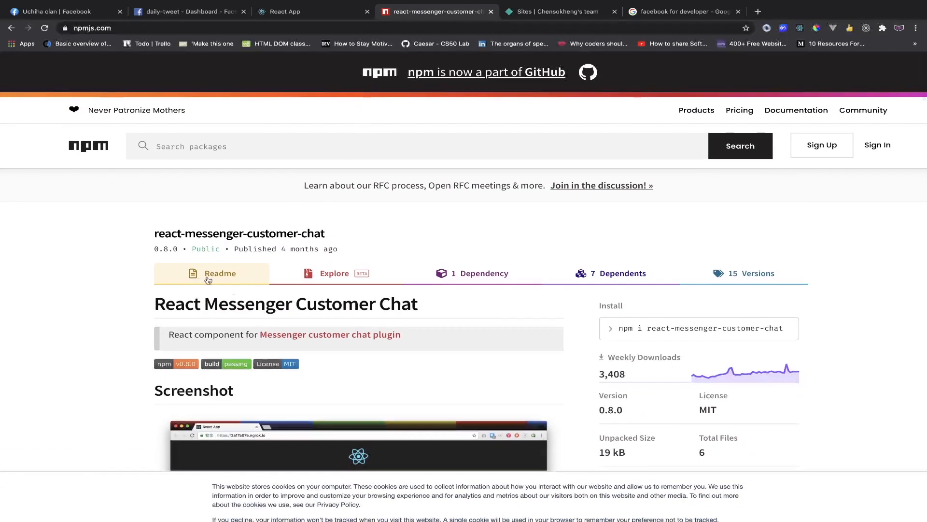
double_click(272, 233)
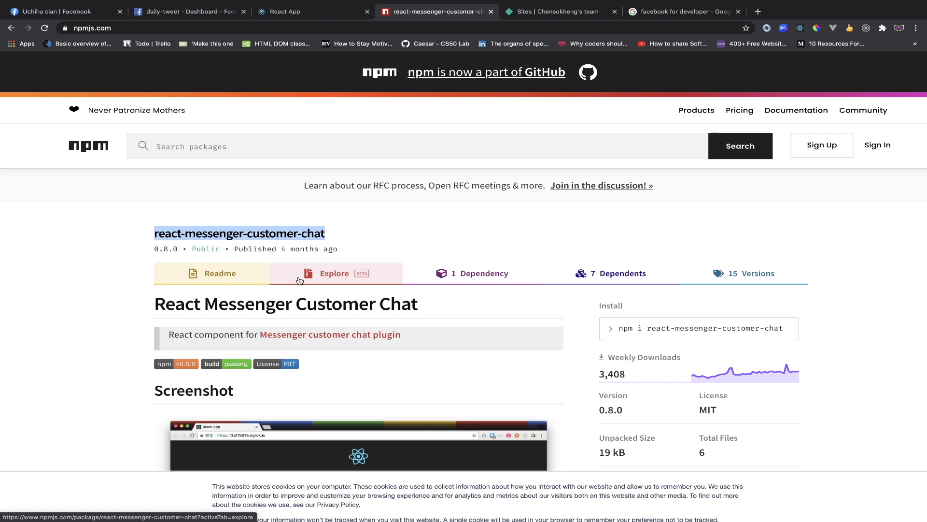
scroll(down, 3)
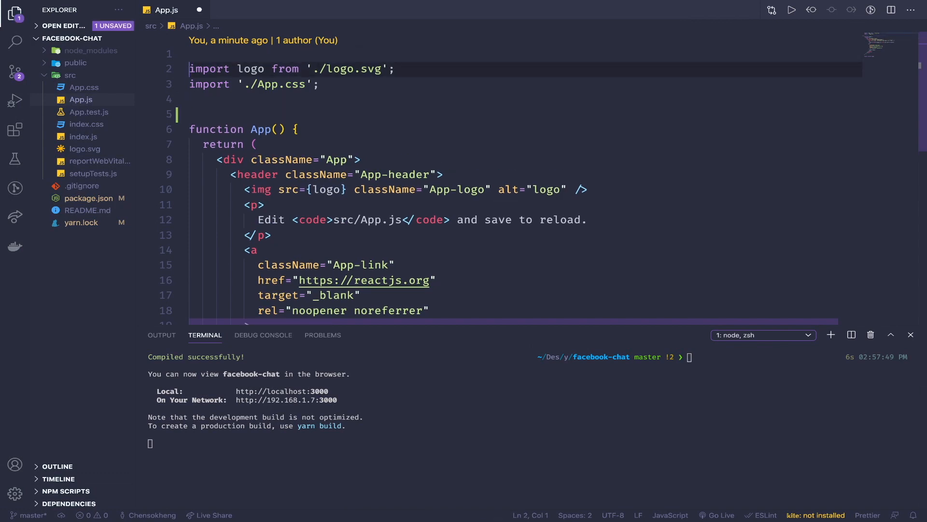
- Import MessengerCustomerChat in App.js and render it with placeholder pageId and appId
text(import MessengerCustomerChat from 'react-messenger-customer-chat';)
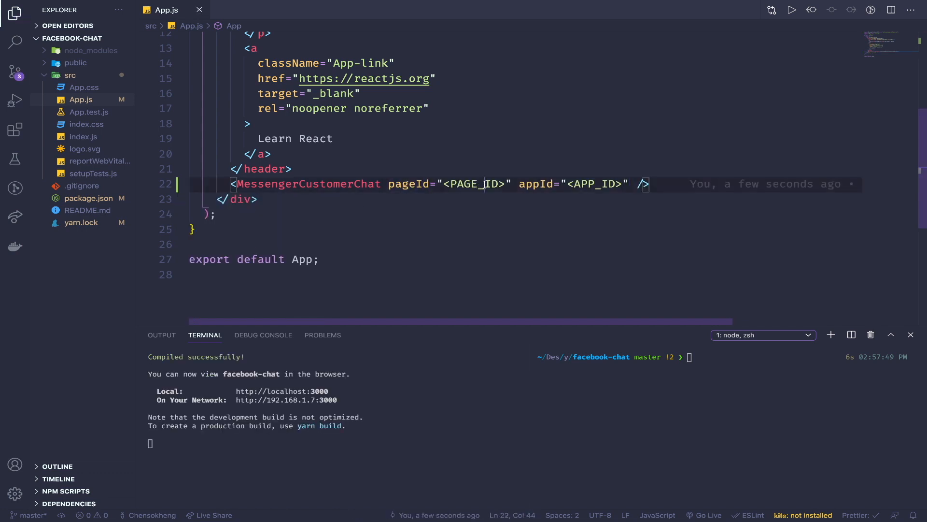
double_click(536, 183)
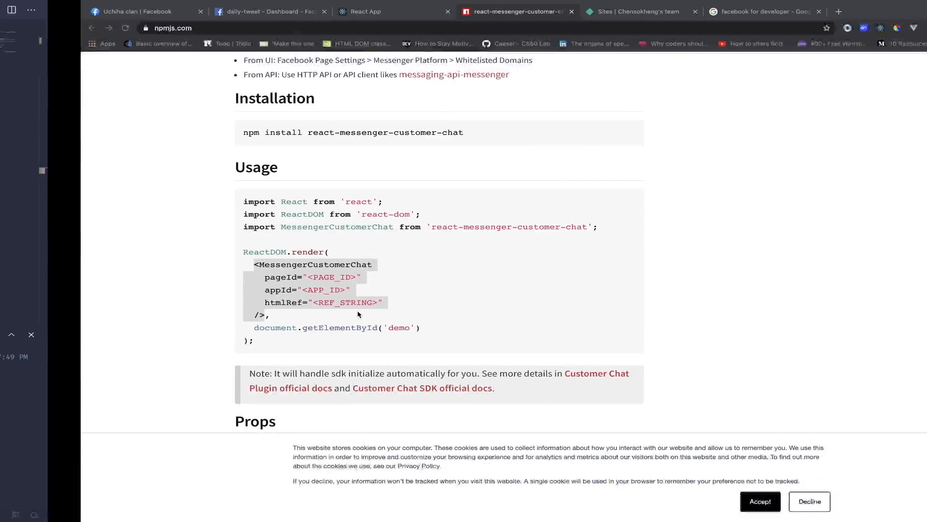
click(142, 12)
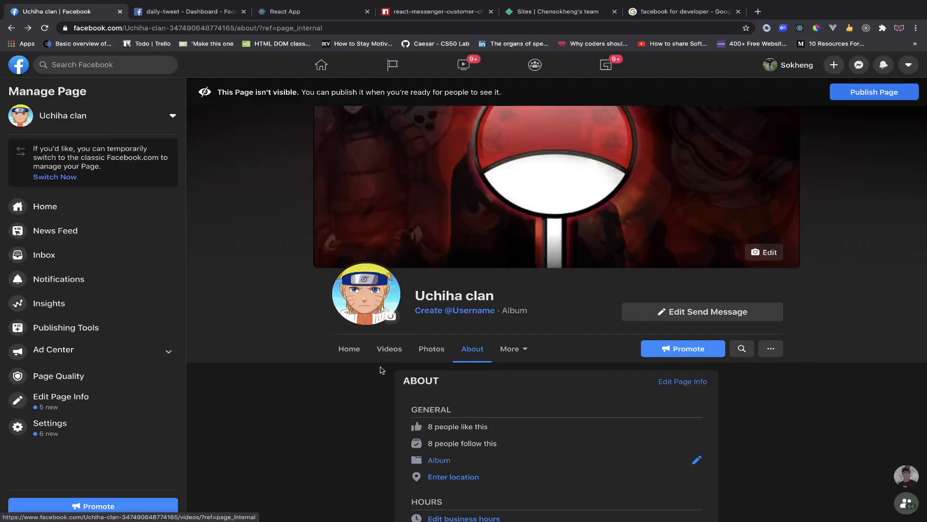
mouse_move(306, 404)
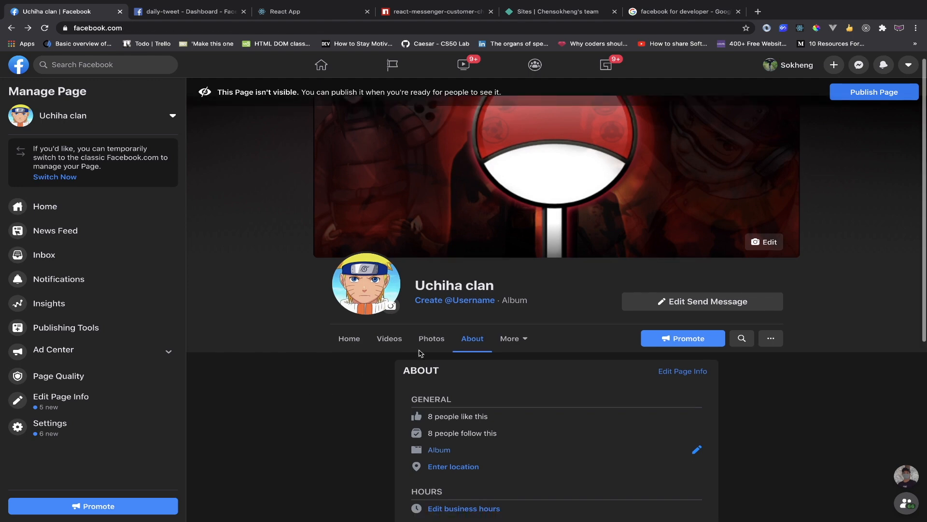
scroll(down, 3)
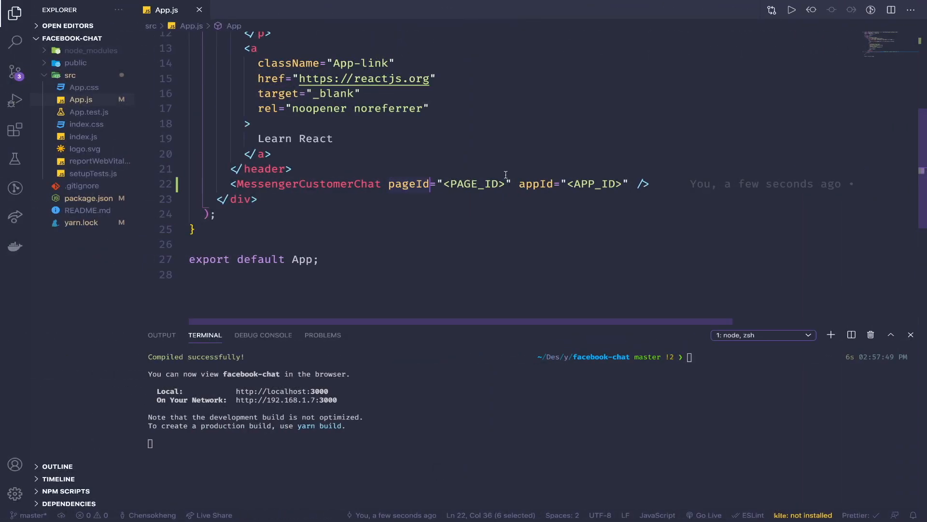
text(P)
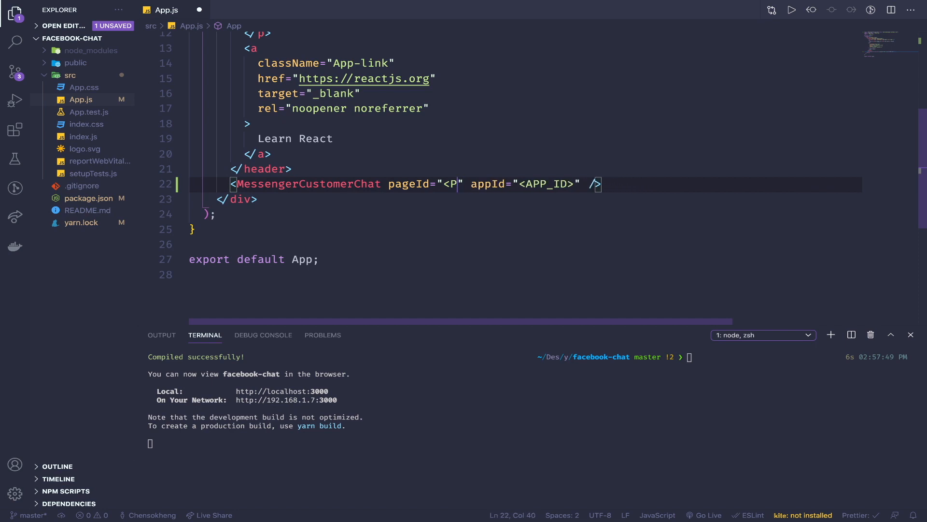
text(347490648774165)
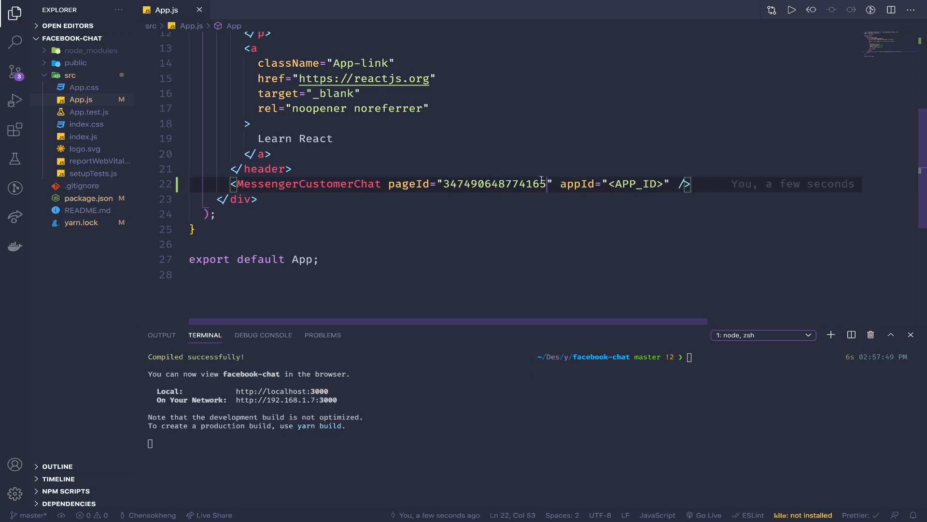
double_click(575, 184)
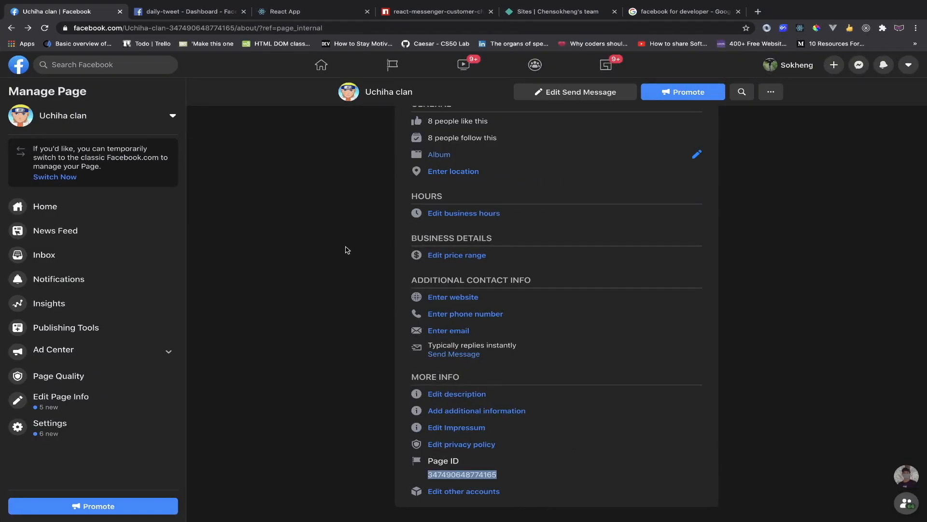
- Reach the Facebook for Developers site from the Google search results
click(680, 11)
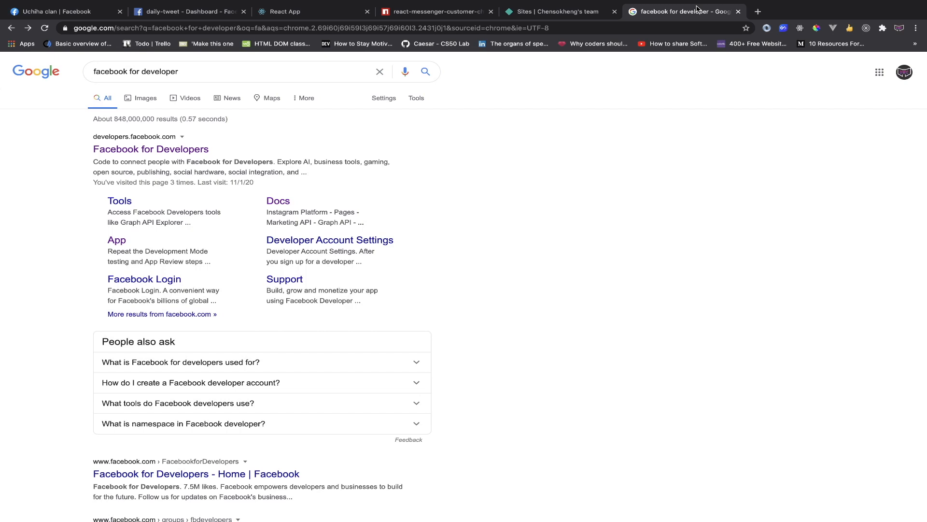
click(151, 149)
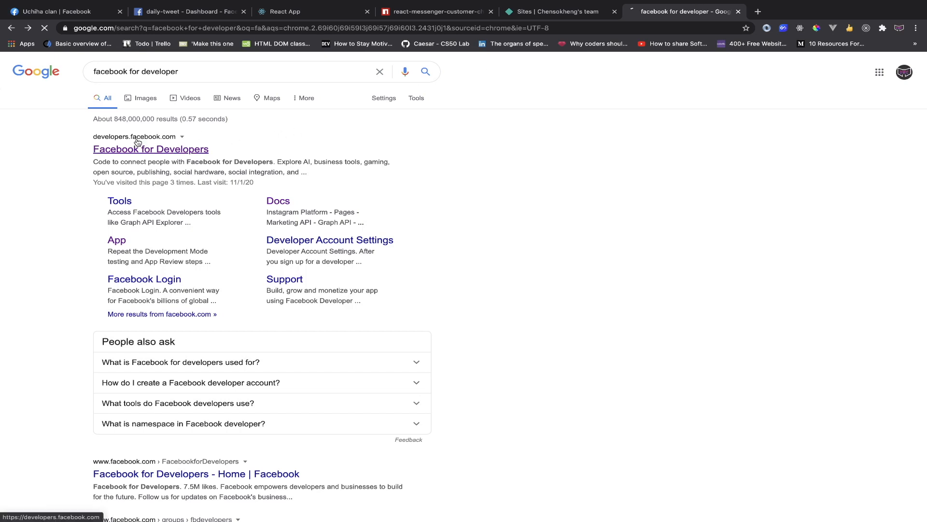
click(151, 149)
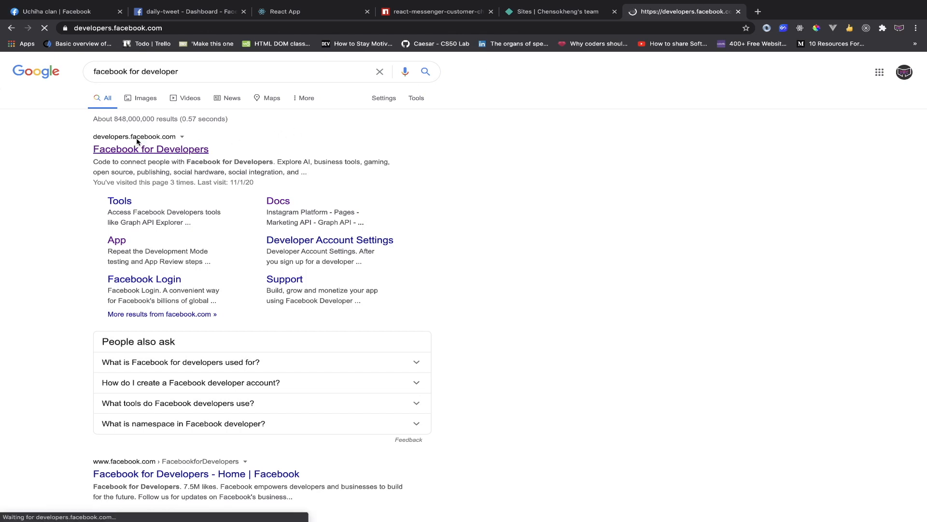
click(151, 149)
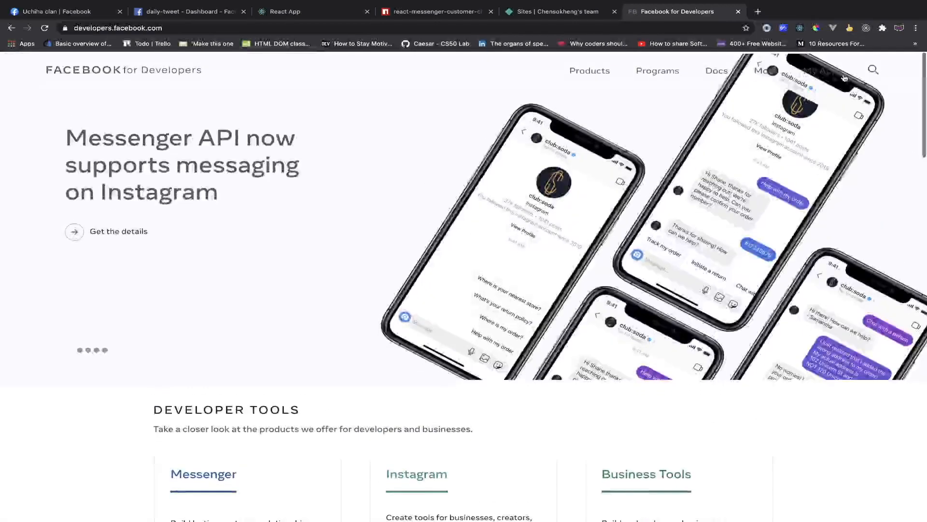
scroll(down, 3)
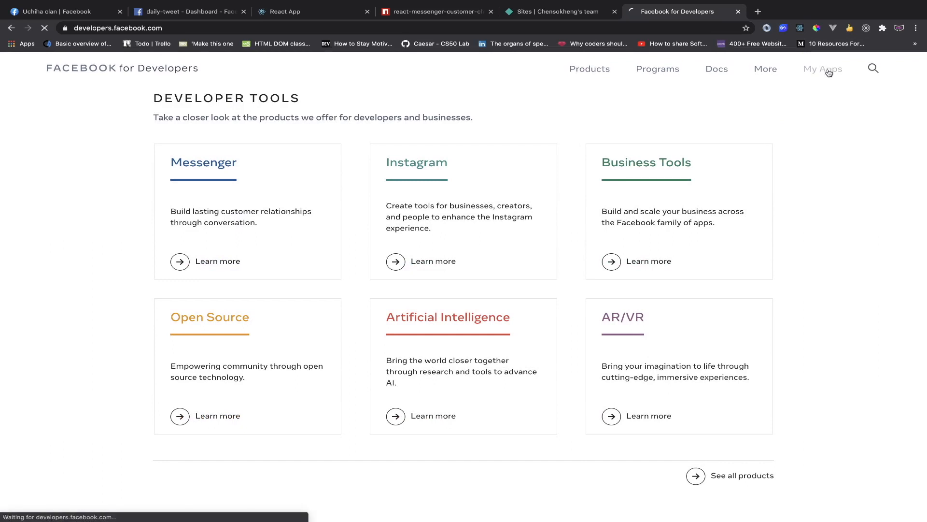
- Open My Apps and go into the daily-tweet app's dashboard to read its App ID
click(822, 69)
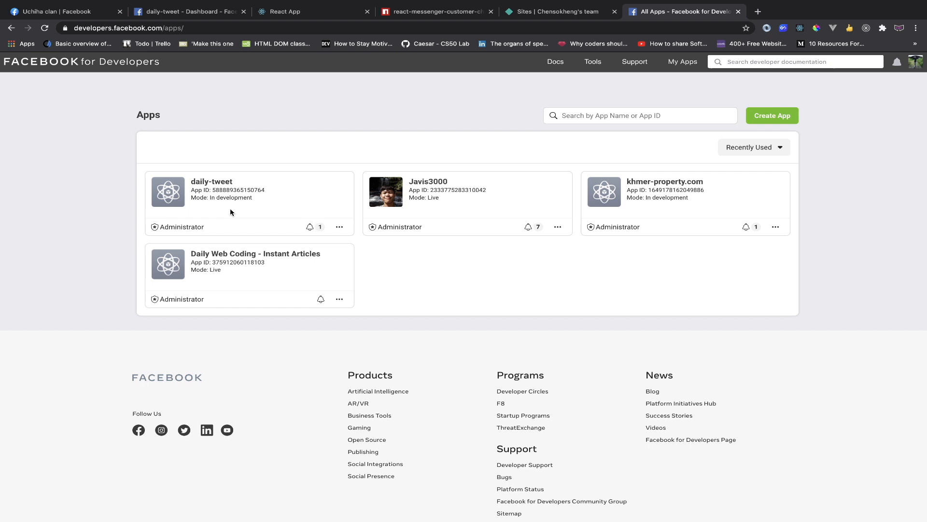
click(211, 182)
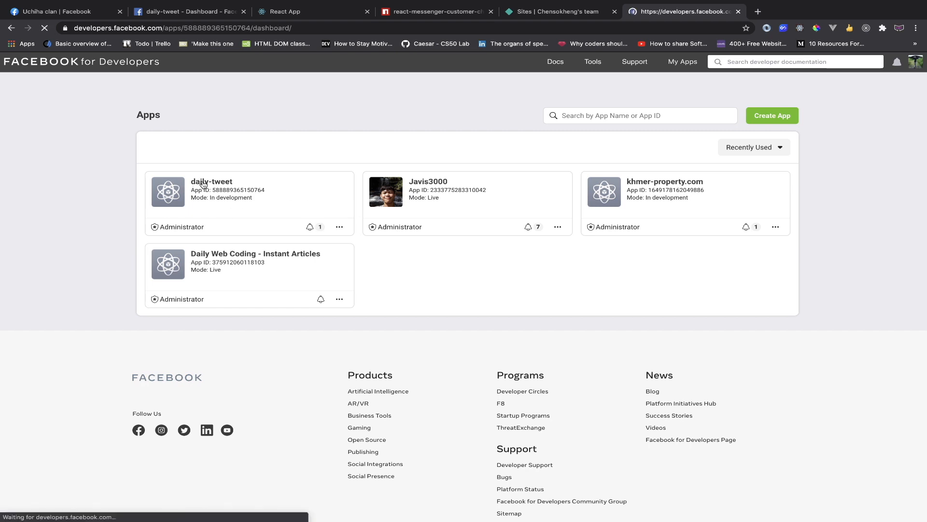
click(212, 180)
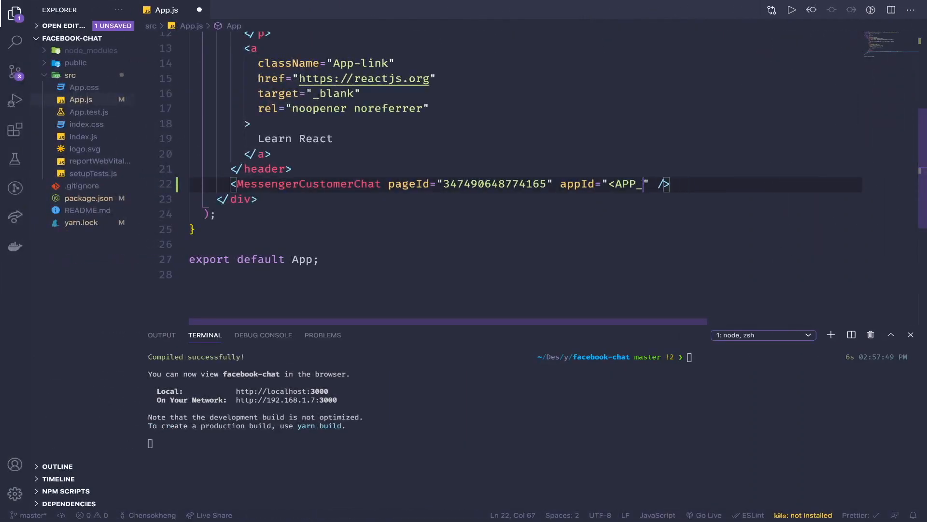
text(588889365150764)
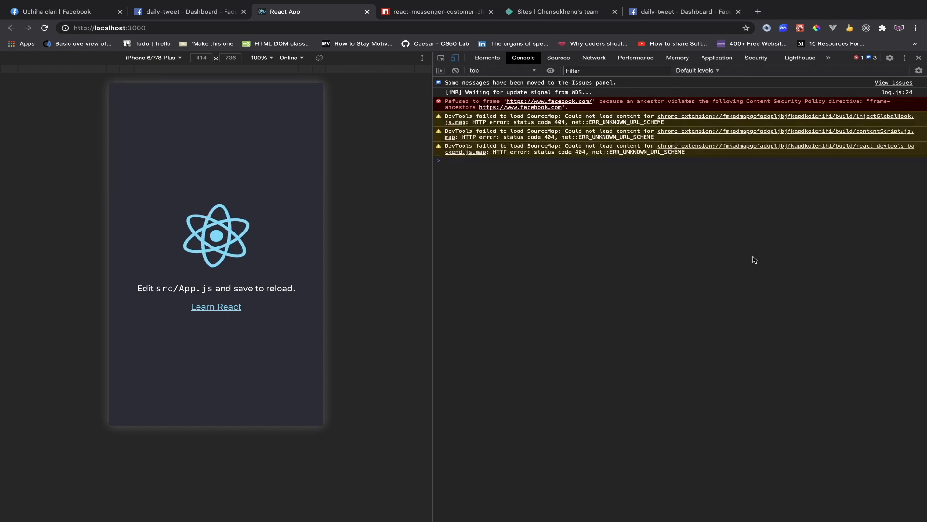
key(F12)
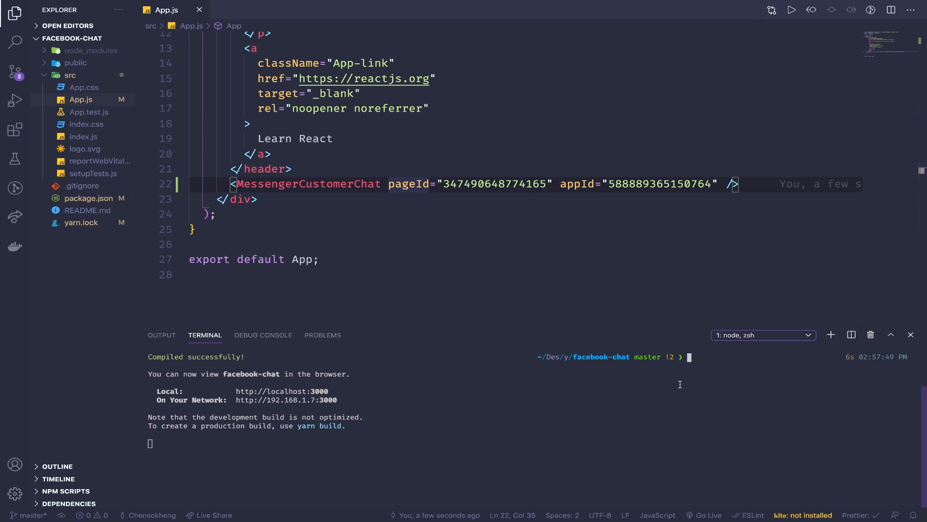
- Run yarn run build in the terminal to produce a production build folder
text(yarn)
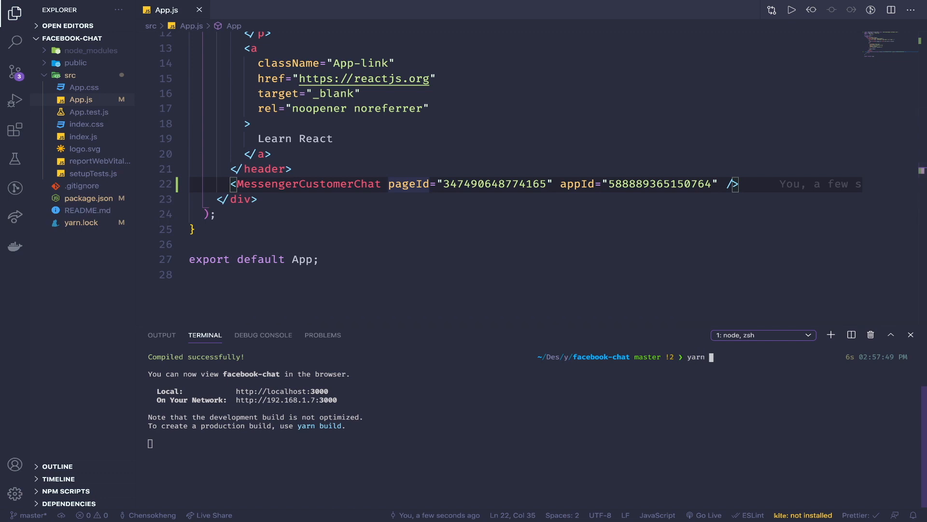
text(run buil)
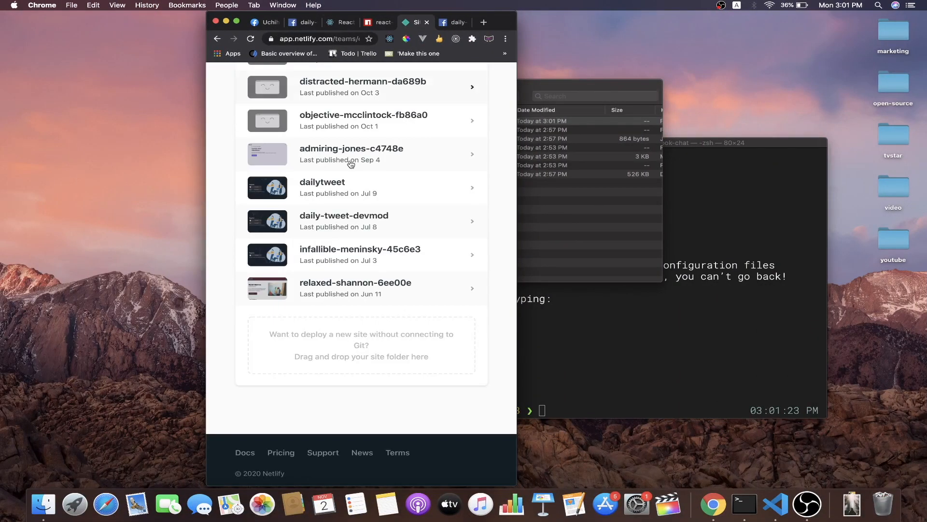
mouse_move(581, 251)
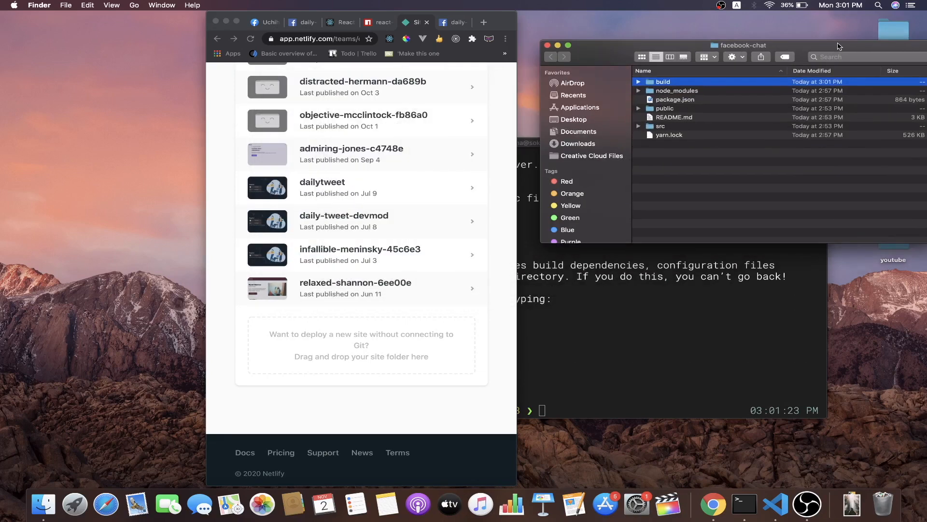
mouse_move(423, 249)
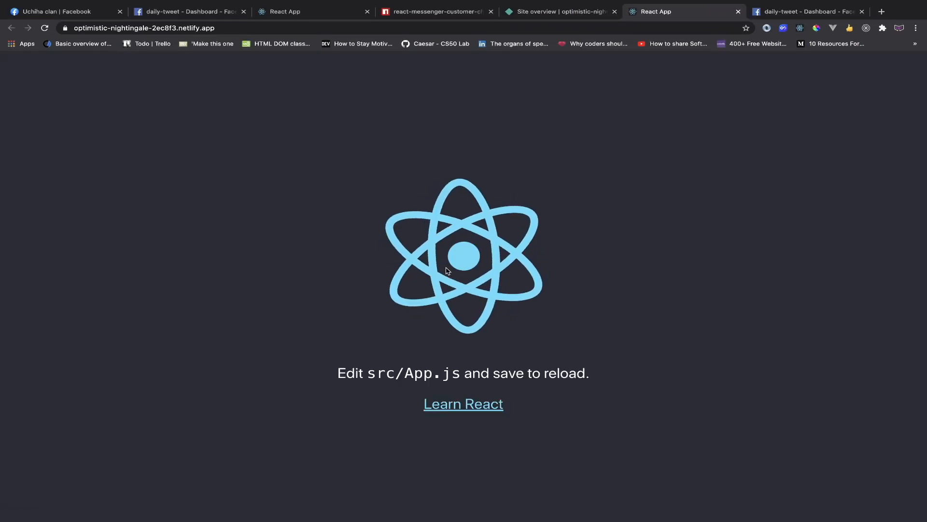
- Check the deployed site's console error, then go to the Facebook page tab
key(F12)
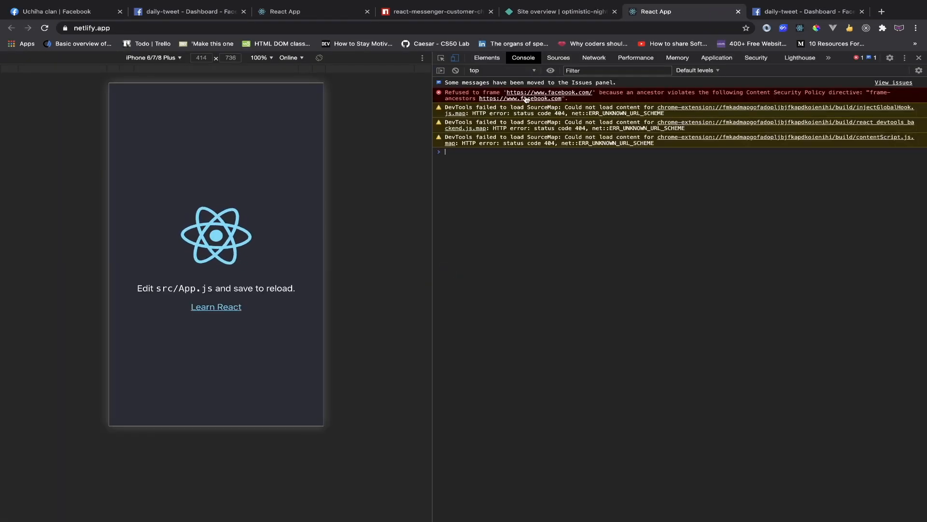
click(919, 57)
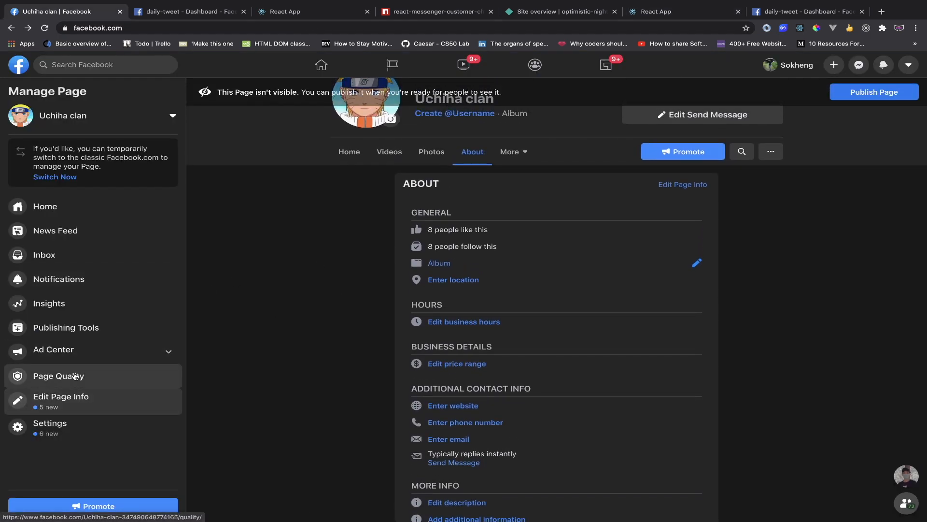
click(49, 423)
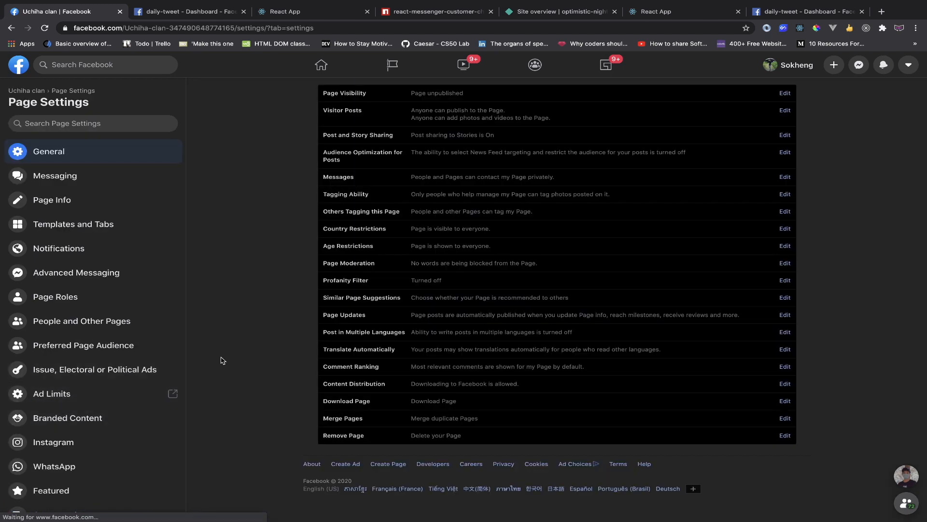
click(76, 272)
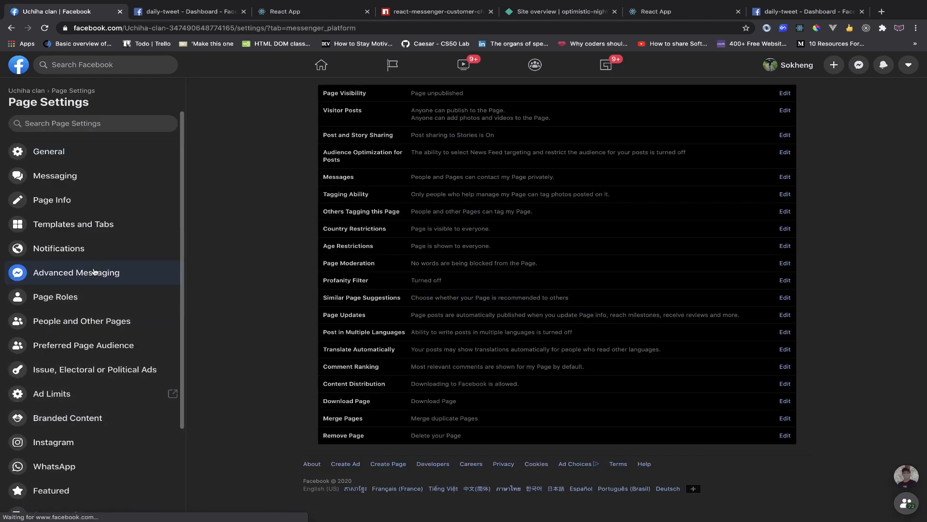
click(75, 272)
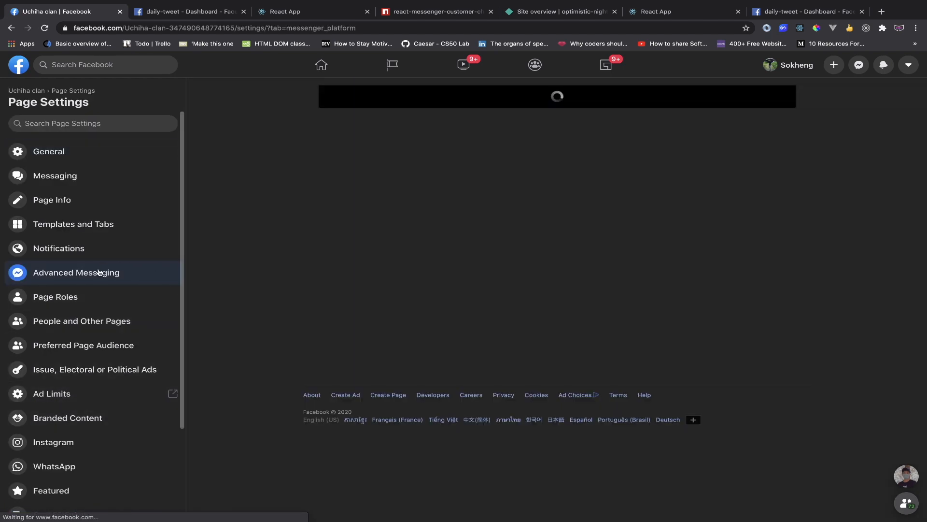
click(76, 273)
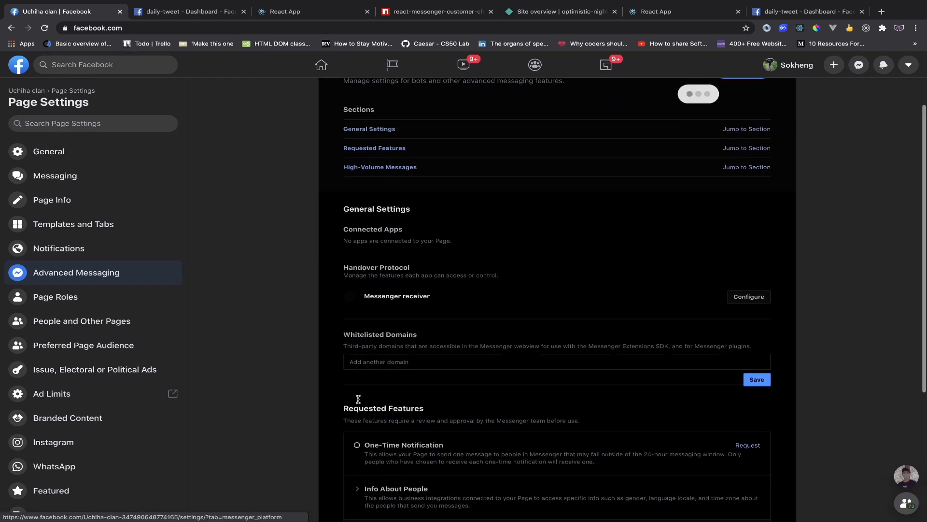
scroll(down, 3)
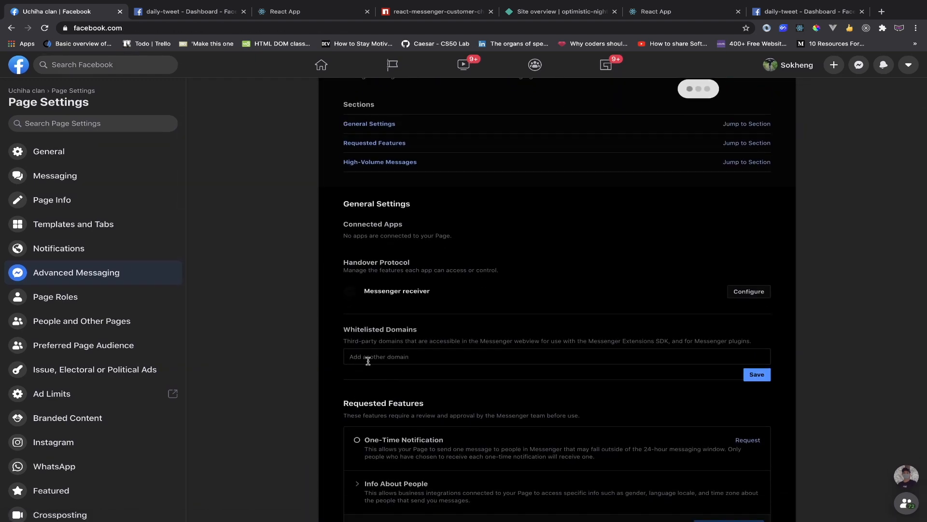
text(https://optimistic-nightingale-2ec8f3.netlify.app/)
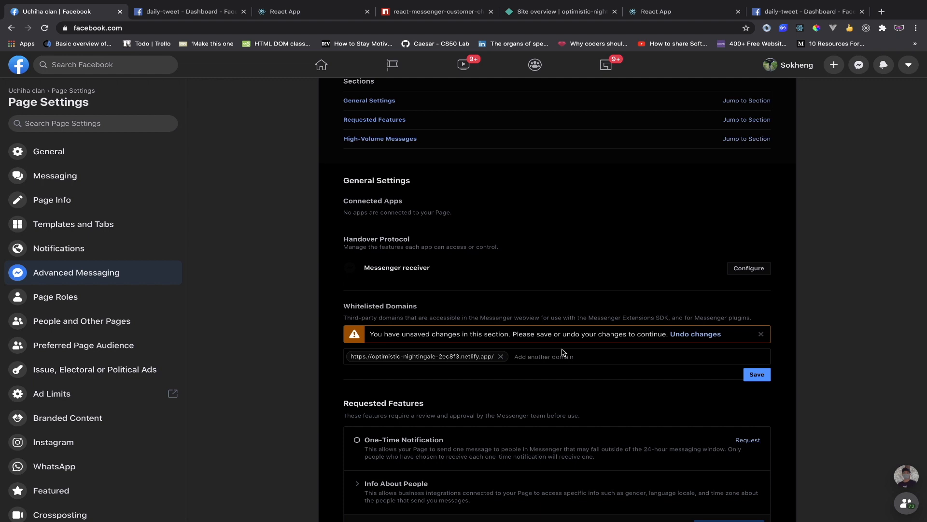
click(755, 373)
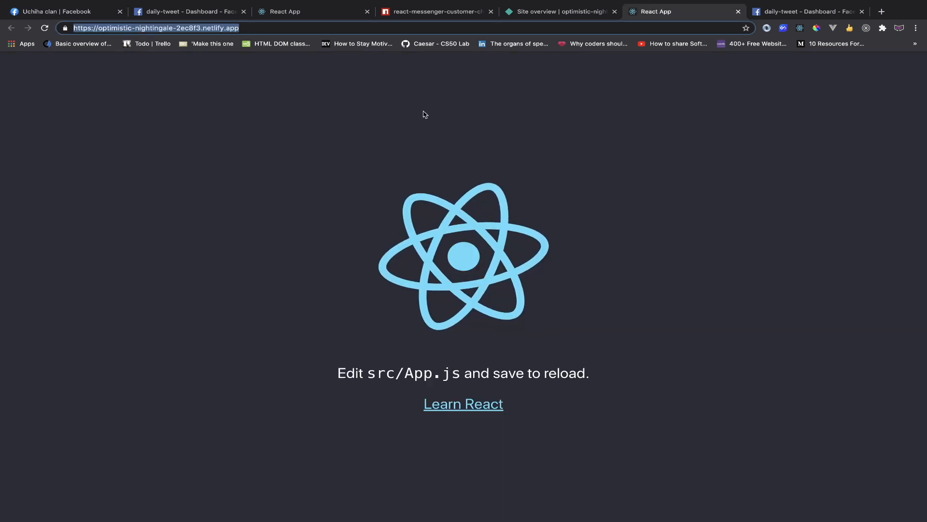
- Reload the Netlify site, send 'Hello world' through the Messenger widget, and return to Facebook
click(44, 28)
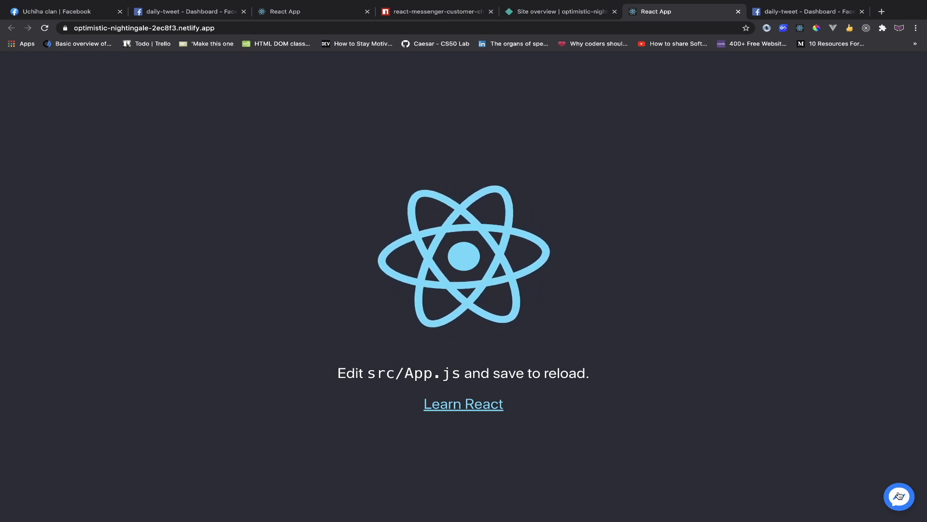
click(898, 496)
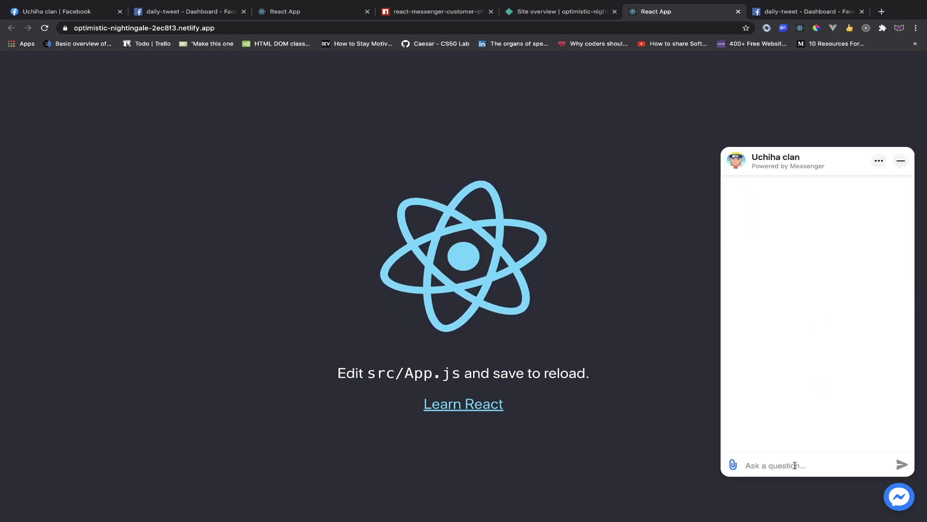
text(Hello owrl)
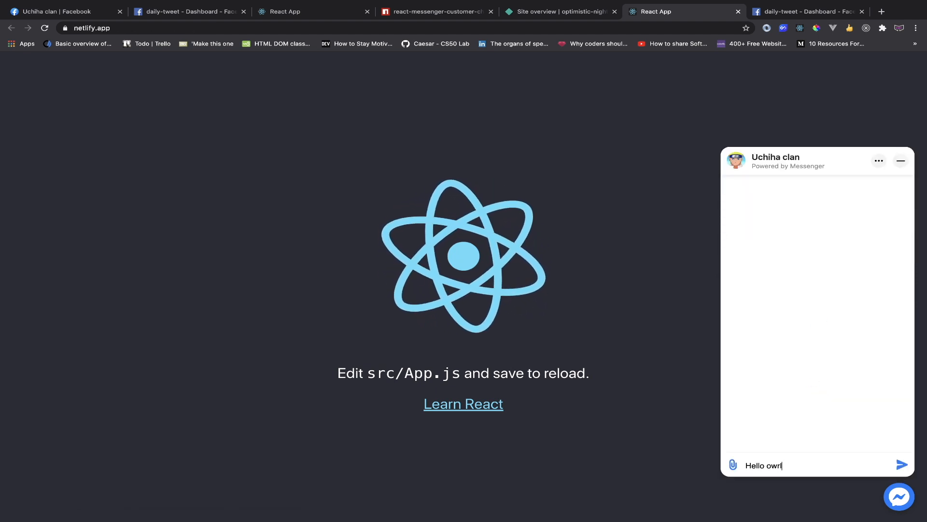
click(901, 464)
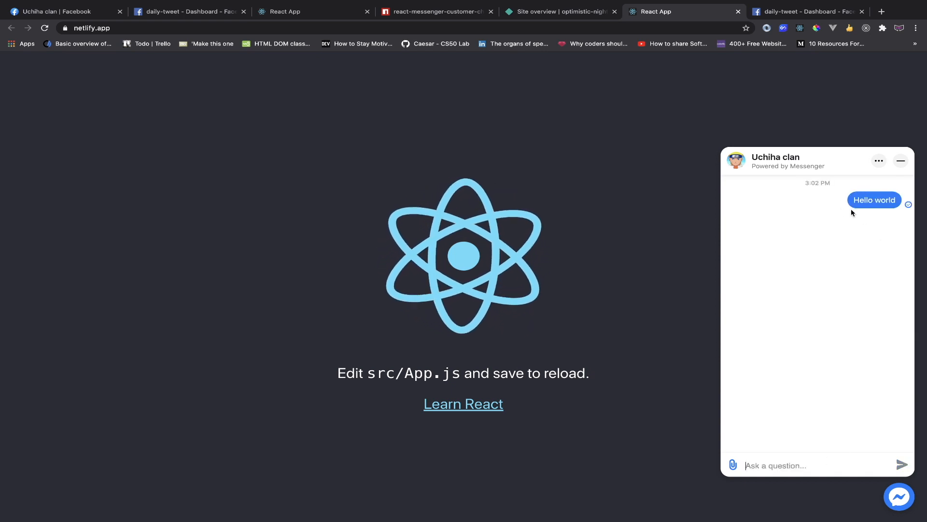
click(59, 11)
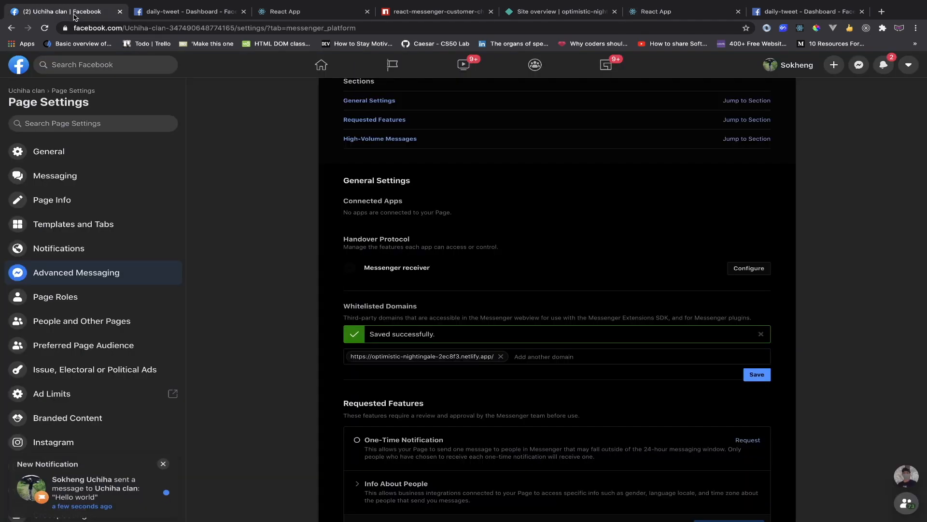